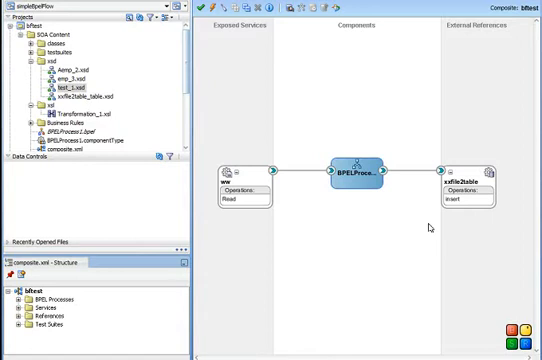
- Advance the ww file adapter wizard through Service Name, Adapter Interface, File Filtering and File Polling
click(247, 192)
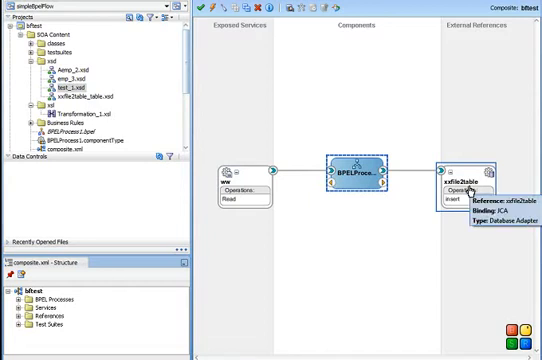
mouse_move(240, 199)
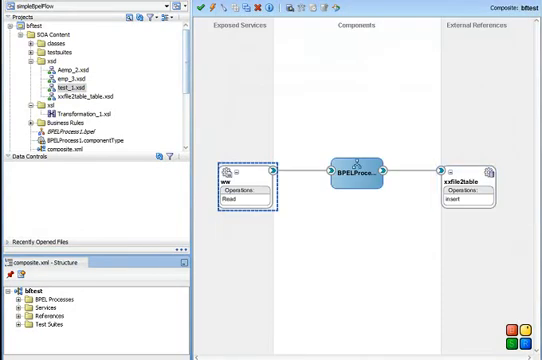
mouse_move(255, 188)
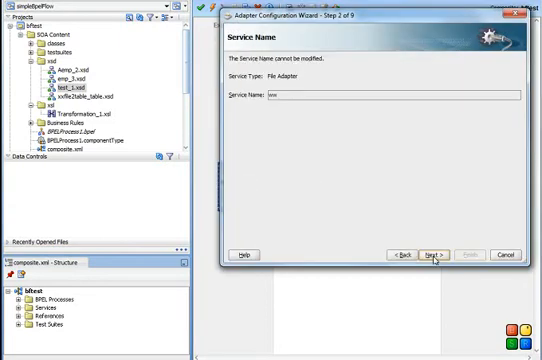
click(433, 253)
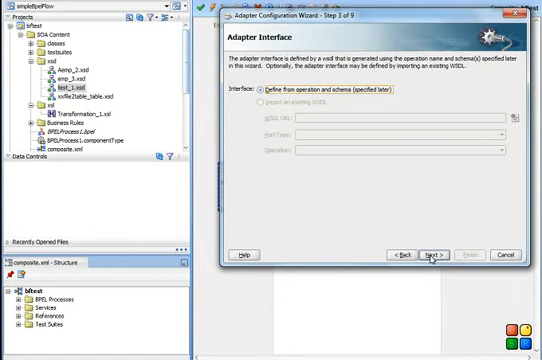
click(430, 256)
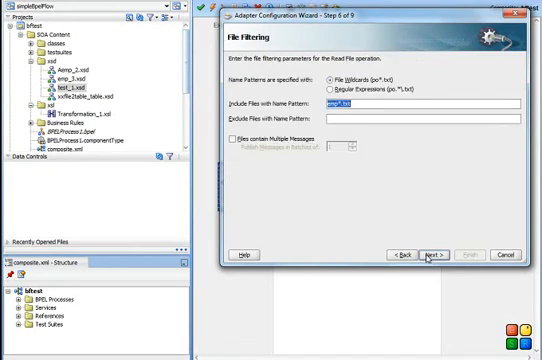
click(429, 253)
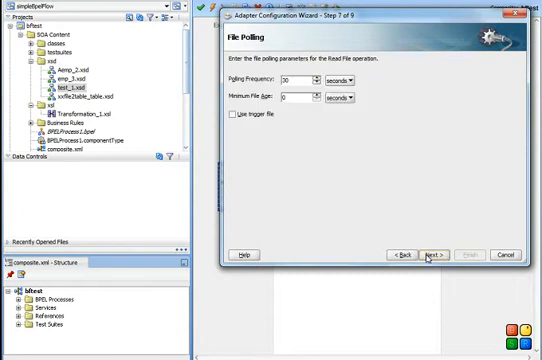
click(430, 253)
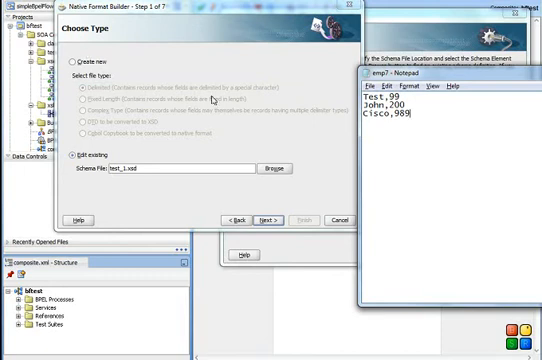
mouse_move(317, 147)
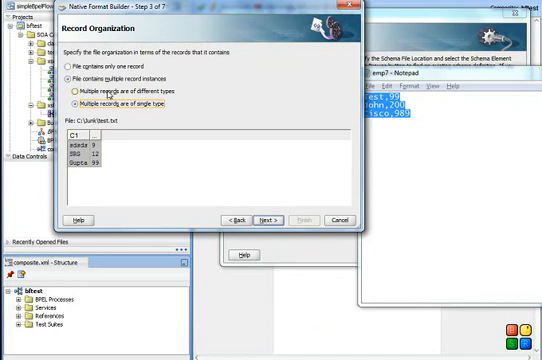
mouse_move(198, 116)
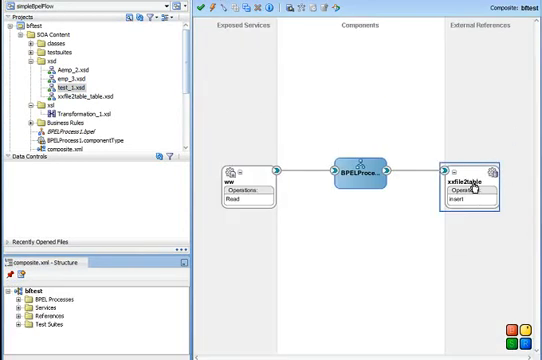
mouse_move(473, 180)
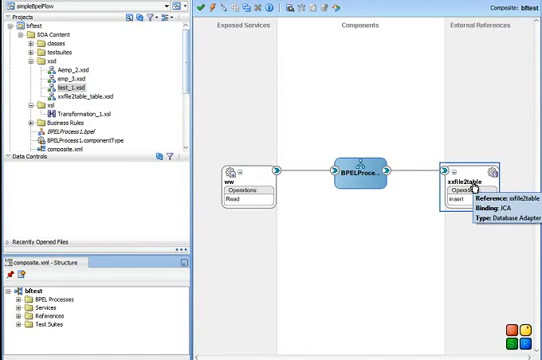
- Inspect the xxfile2table reference, then open BPELProcess1 in the BPEL designer
click(363, 174)
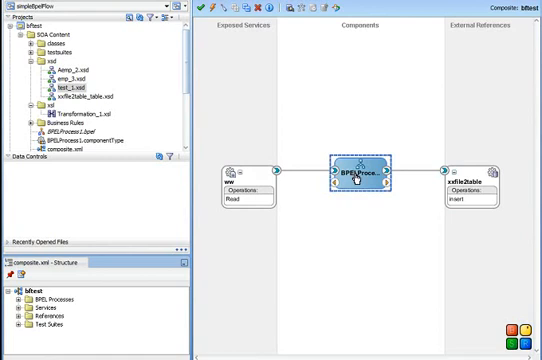
double_click(362, 173)
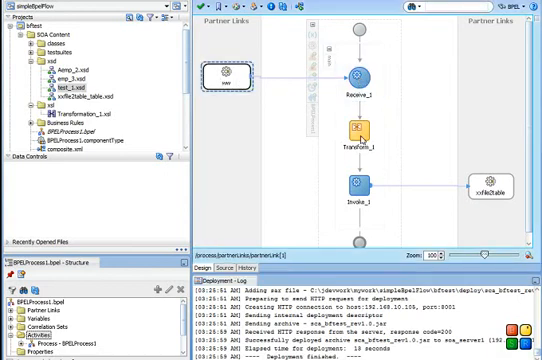
- Review the Transformation_1.xsl source, then inspect Invoke_1 in BPELProcess1
click(361, 127)
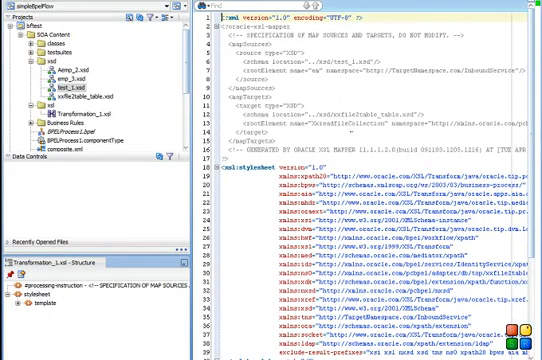
scroll(down, 3)
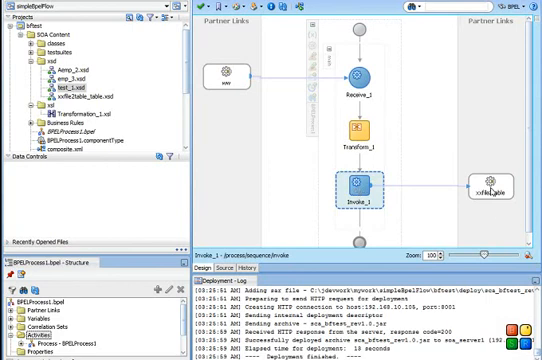
click(487, 185)
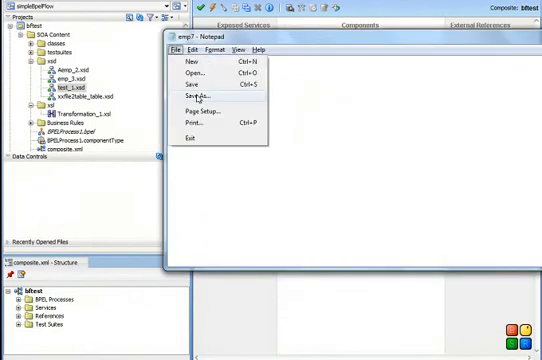
- Save the emp7 records as qemp1 in the C:\Junk folder
click(192, 96)
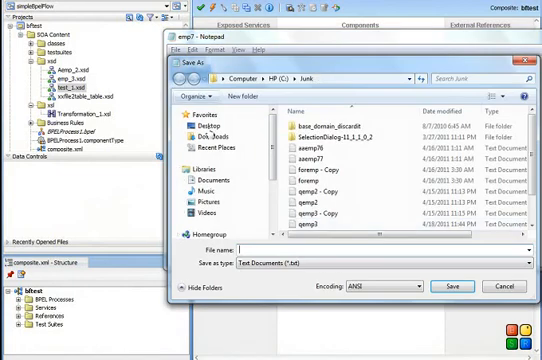
text(qemp1)
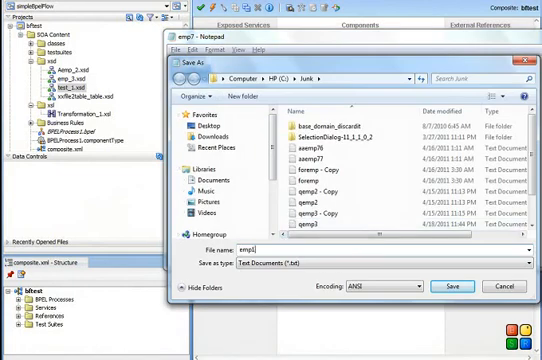
click(447, 286)
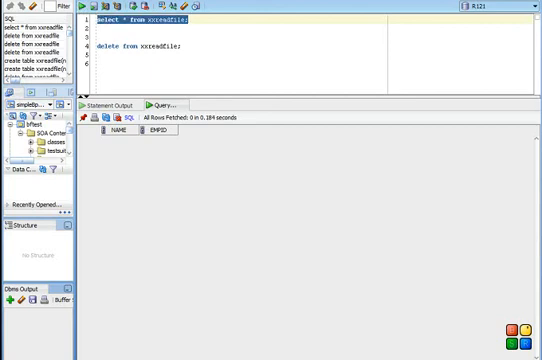
- Return to the bftest composite diagram after the empty xxreadfile query
click(97, 8)
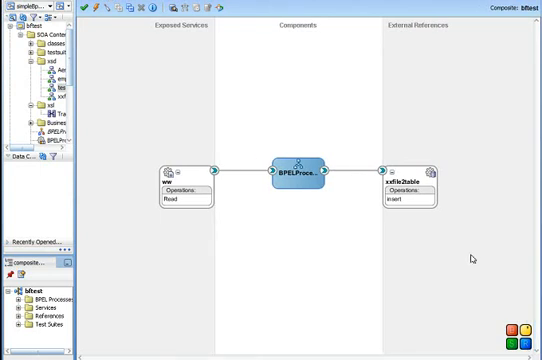
mouse_move(146, 160)
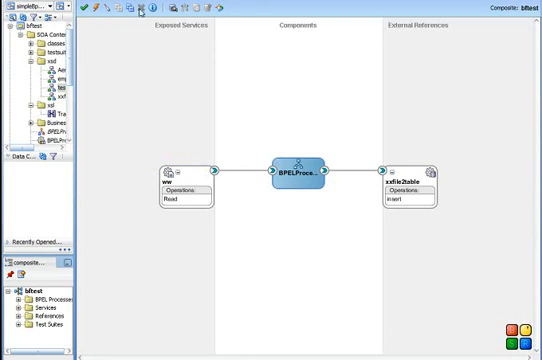
mouse_move(452, 167)
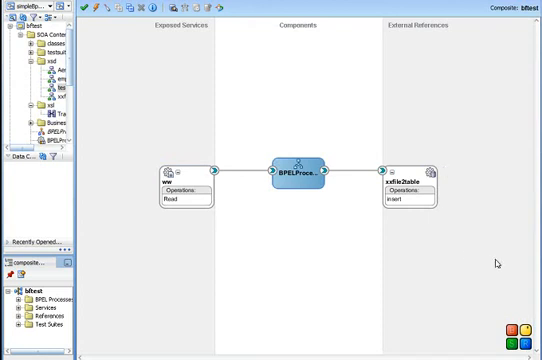
mouse_move(509, 305)
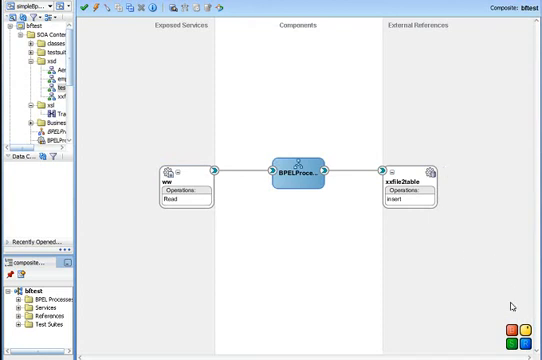